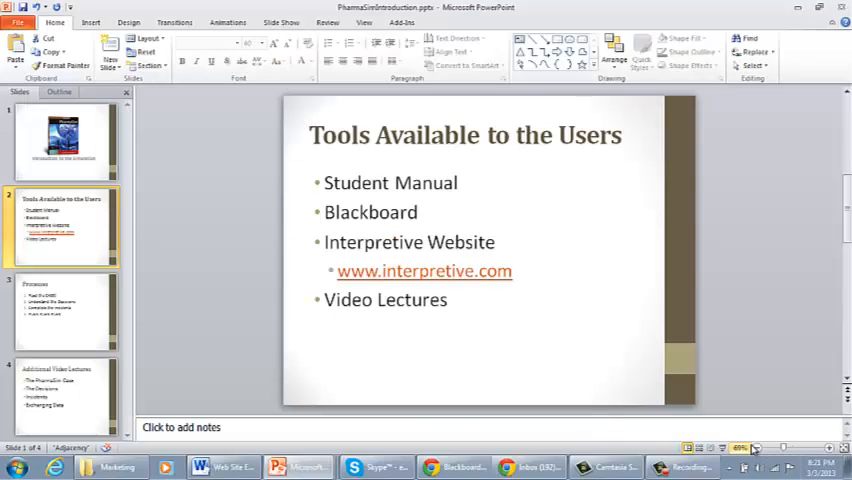
Step: Switch from PowerPoint to the Marketing Management course announcements in Blackboard Learn
left_click(432, 467)
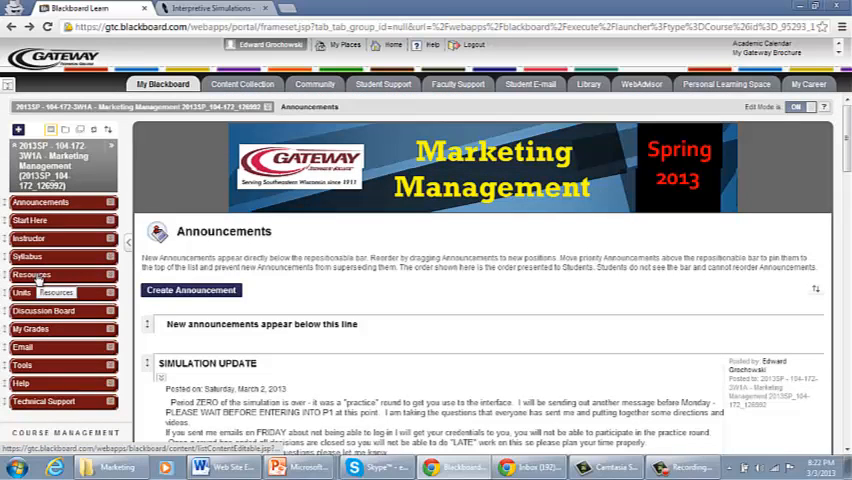
Step: Open Resources in the course menu and then the PharmaSim content folder
left_click(33, 274)
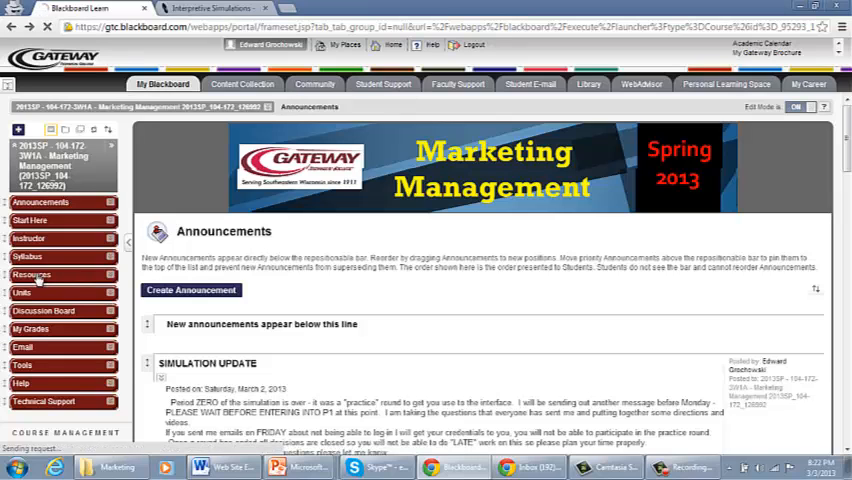
left_click(33, 274)
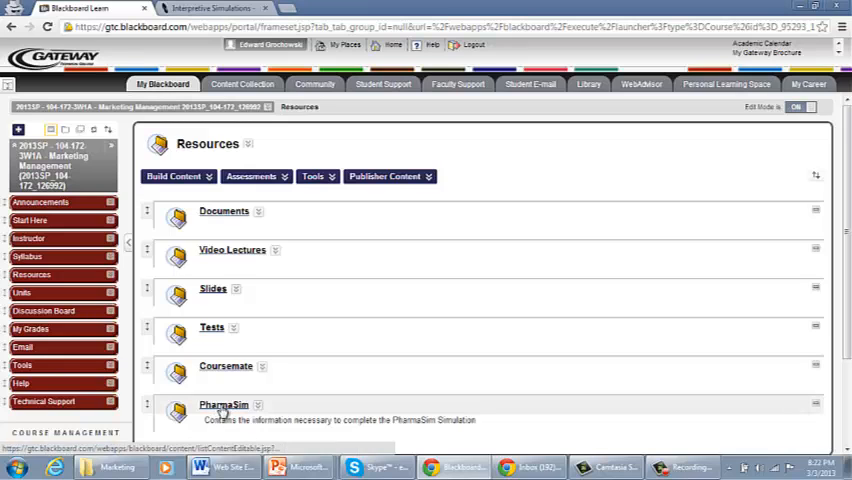
left_click(223, 405)
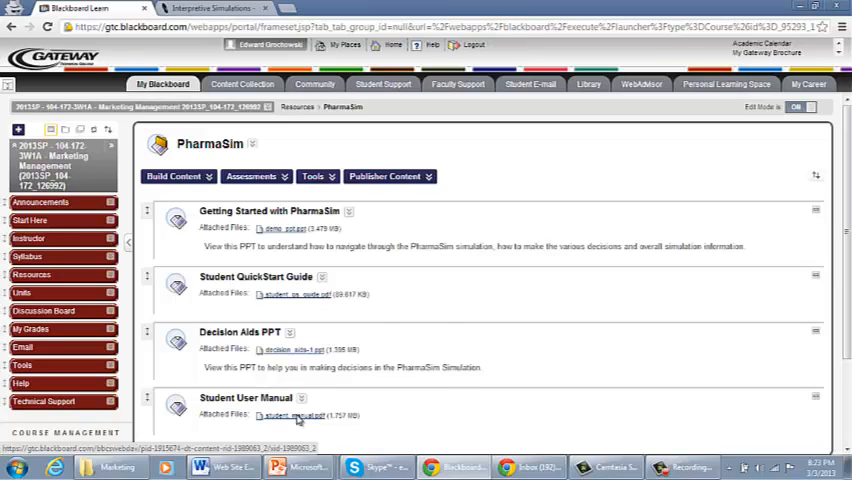
Step: Save student_manual.pdf from its right-click menu and return to the PowerPoint tools slide
right_click(297, 415)
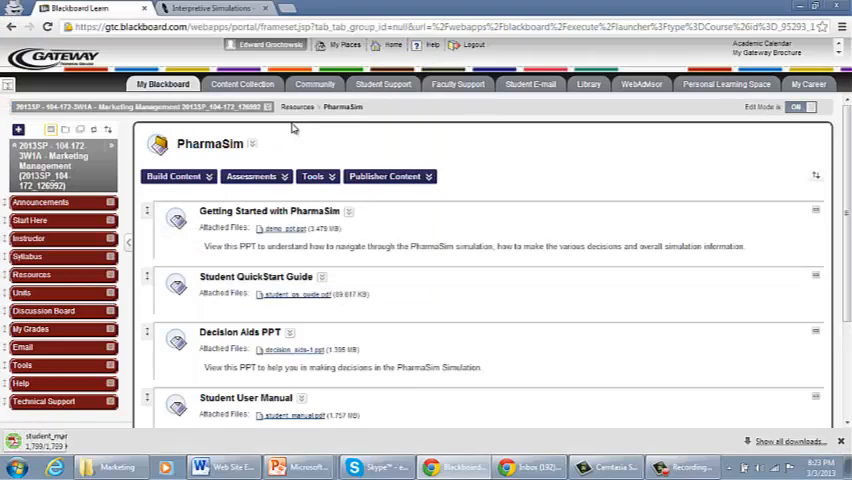
left_click(290, 414)
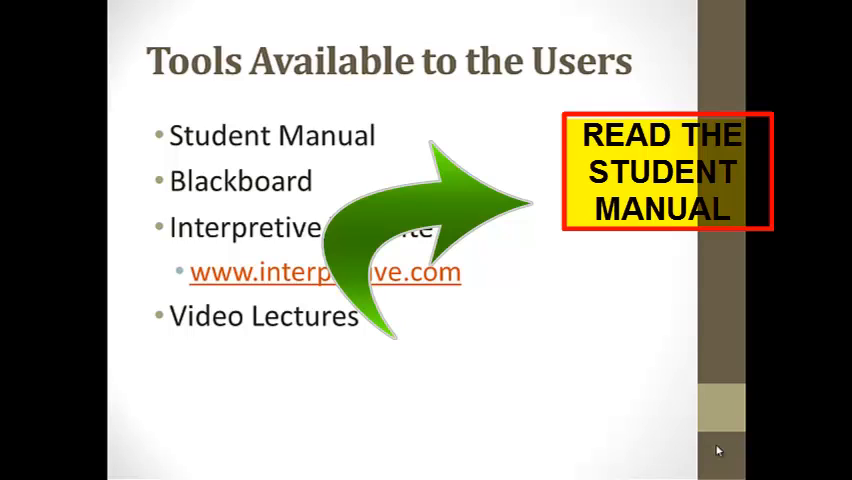
key("Escape")
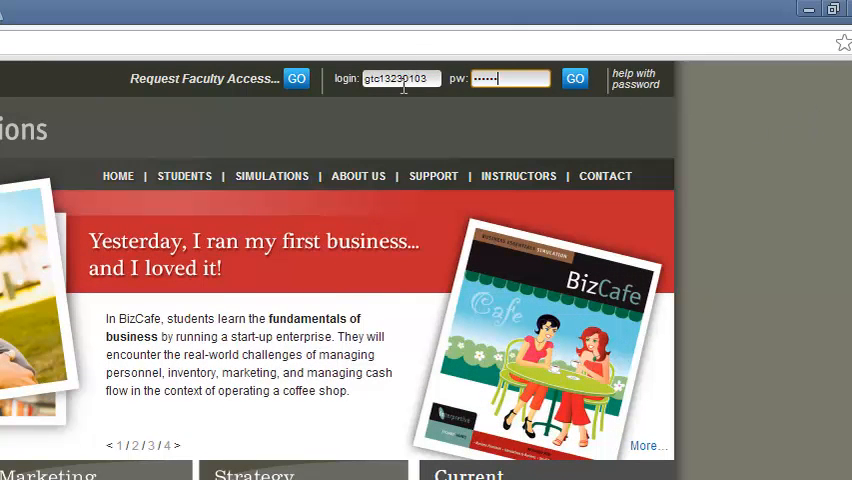
mouse_move(402, 107)
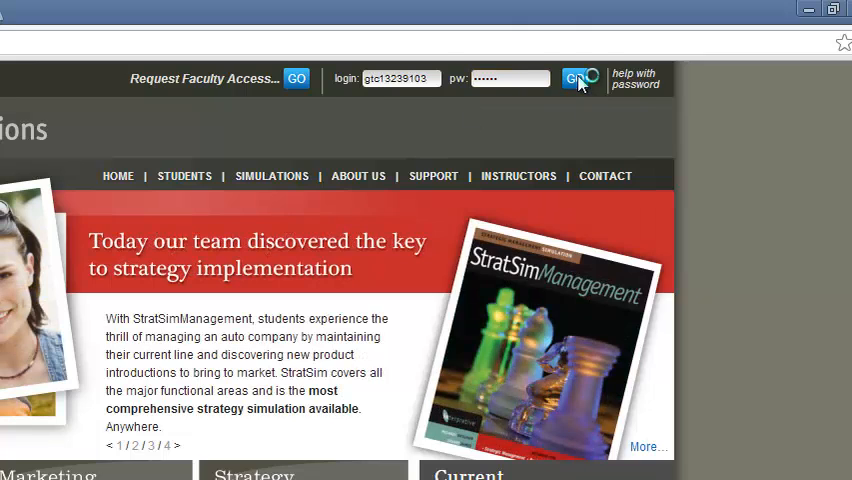
Step: Submit the login ID and password with GO on the Interpretive Simulations header
left_click(573, 78)
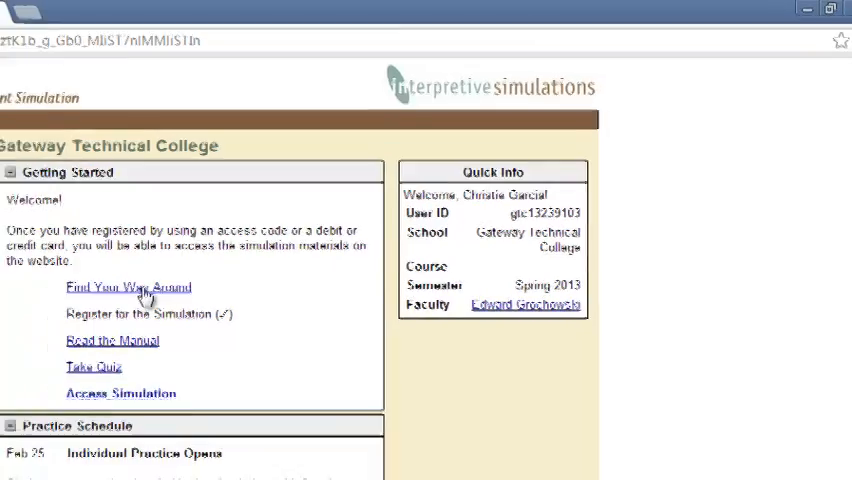
left_click(128, 287)
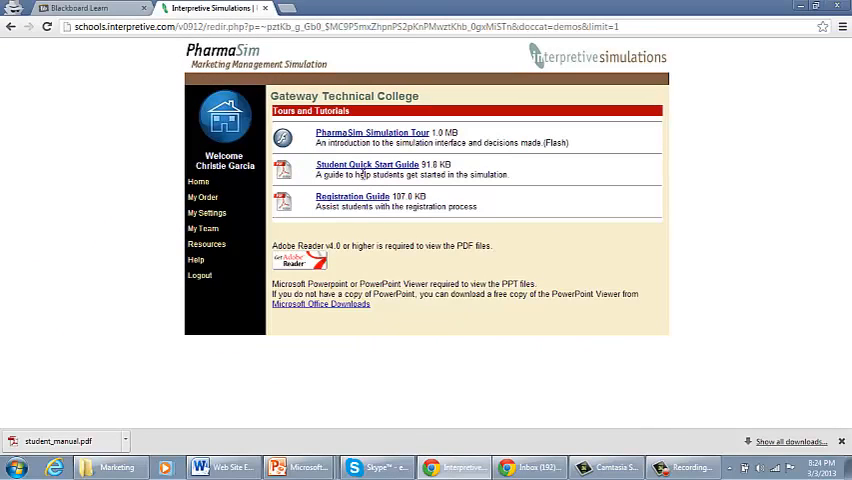
mouse_move(367, 167)
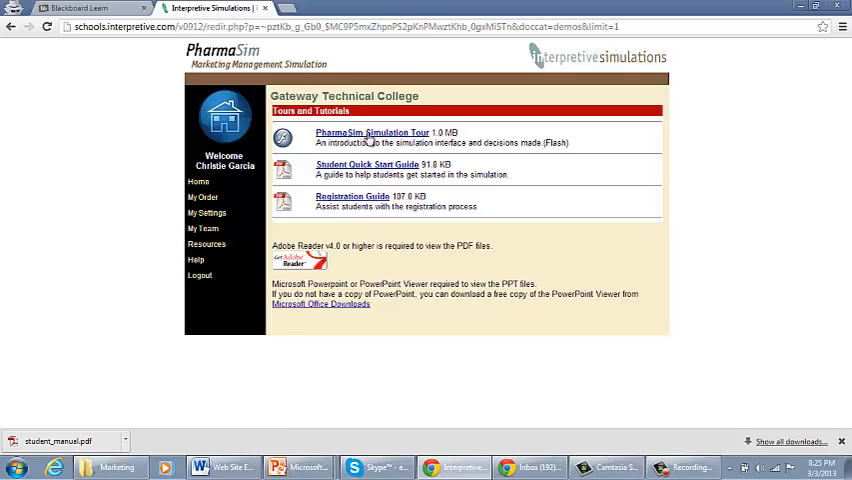
mouse_move(372, 132)
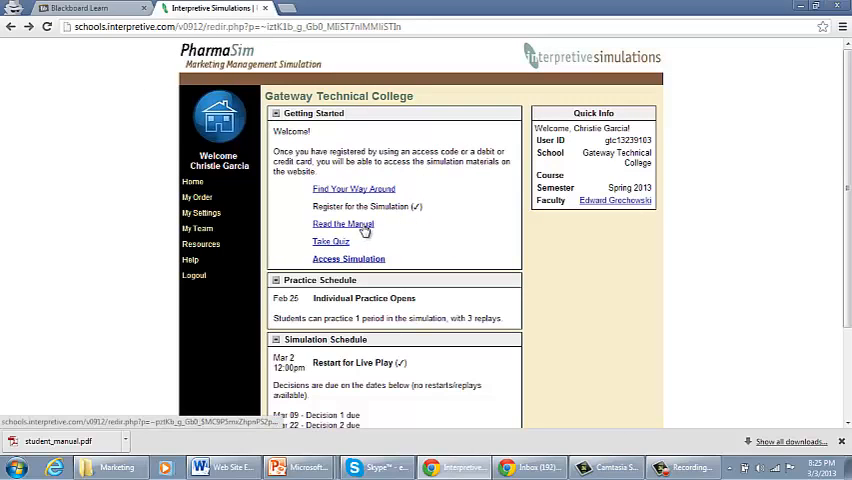
left_click(343, 223)
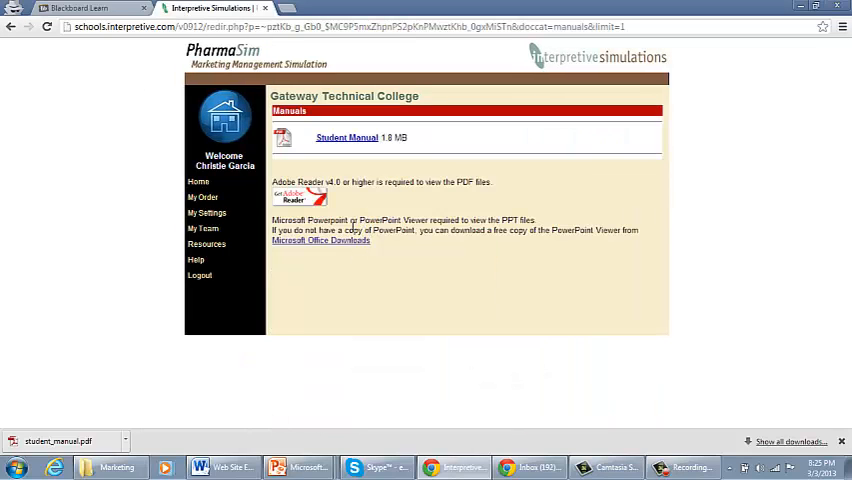
mouse_move(347, 137)
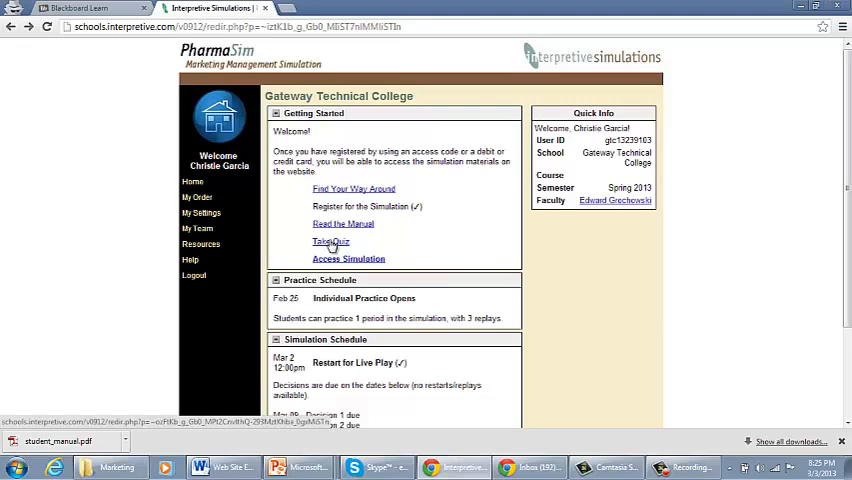
left_click(331, 242)
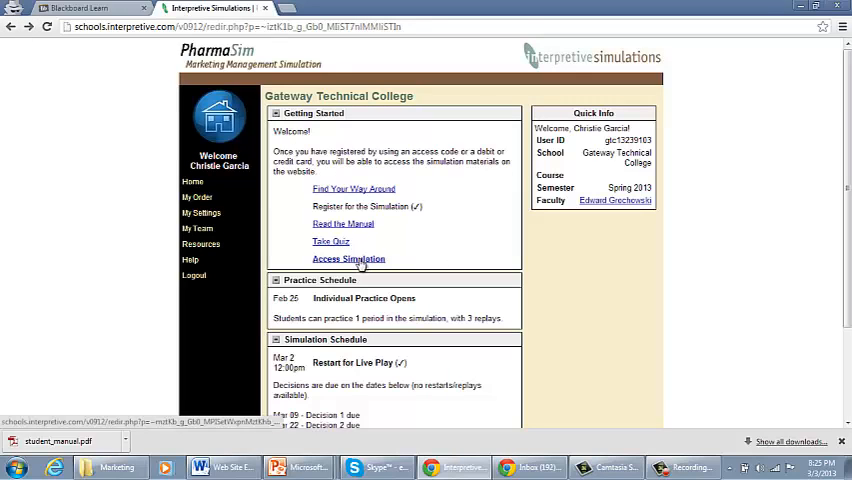
scroll("down", 3)
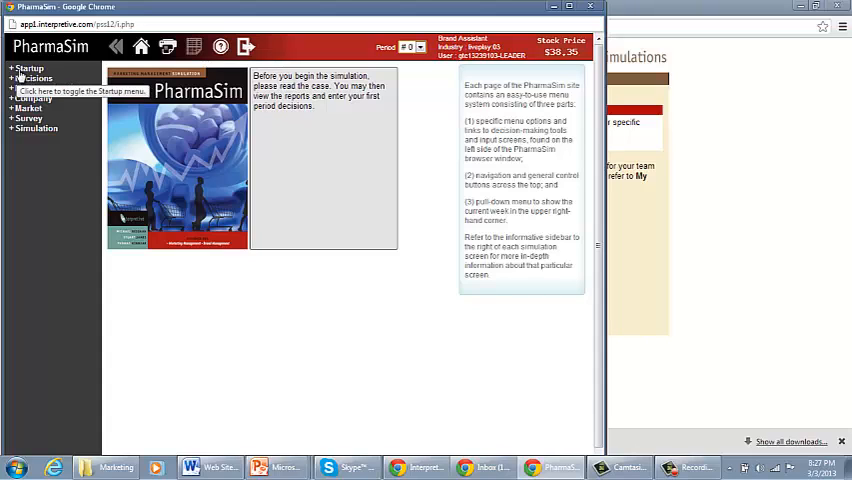
Step: Browse the Startup and Decisions menus, then view the Dashboard, Performance Summary and Product Contribution reports
left_click(30, 68)
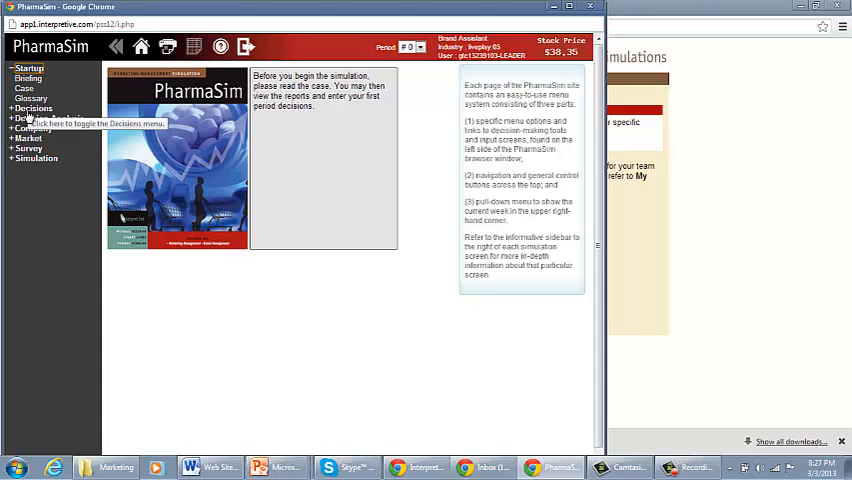
left_click(34, 107)
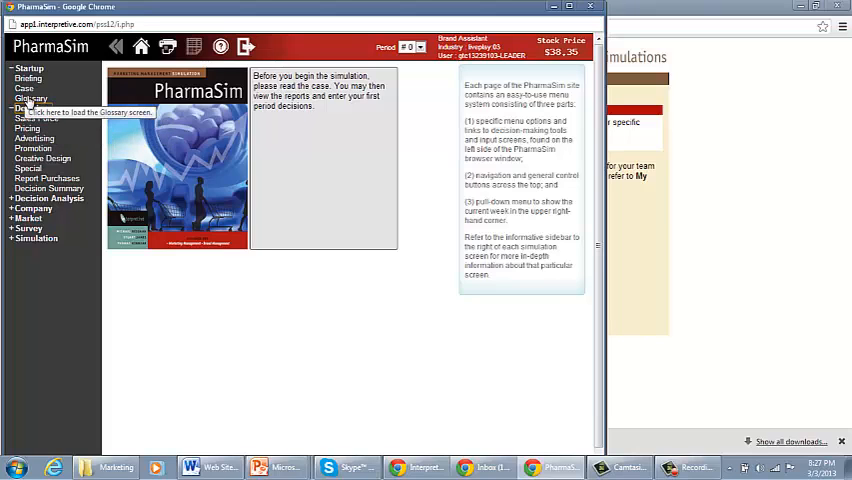
mouse_move(37, 118)
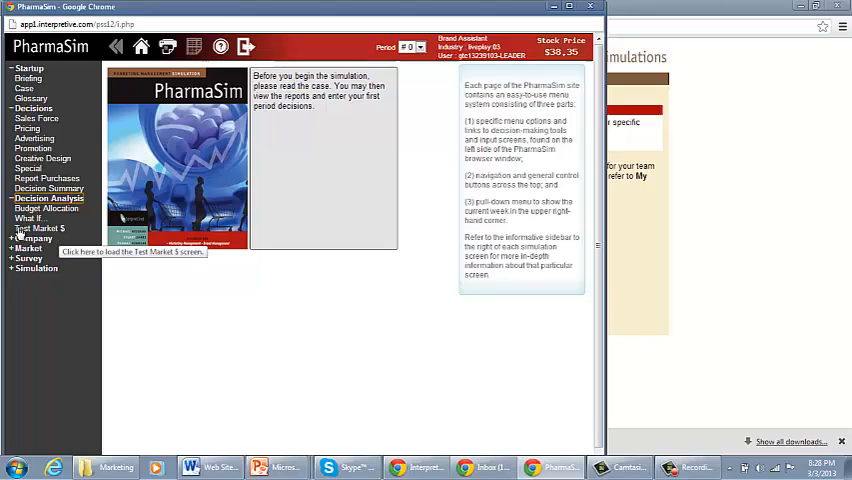
left_click(33, 238)
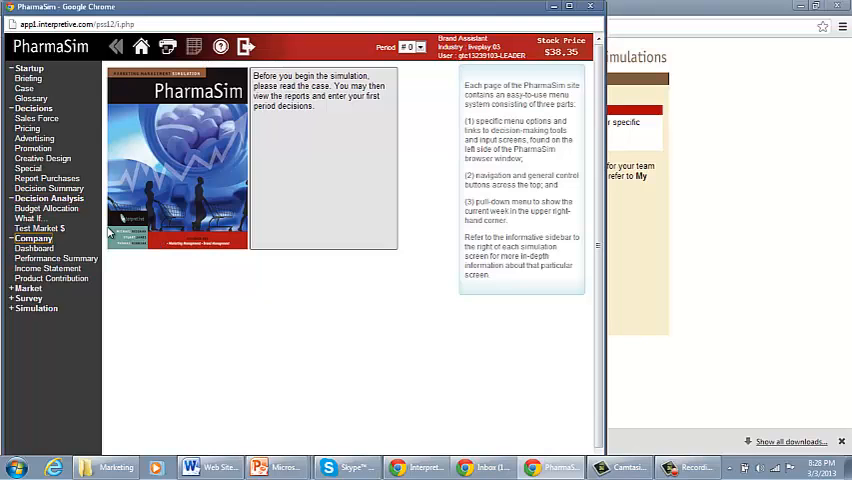
left_click(34, 248)
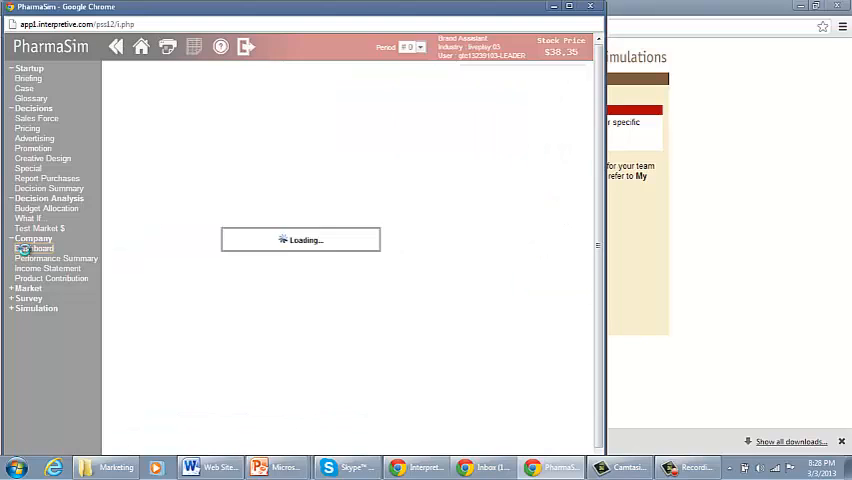
left_click(33, 248)
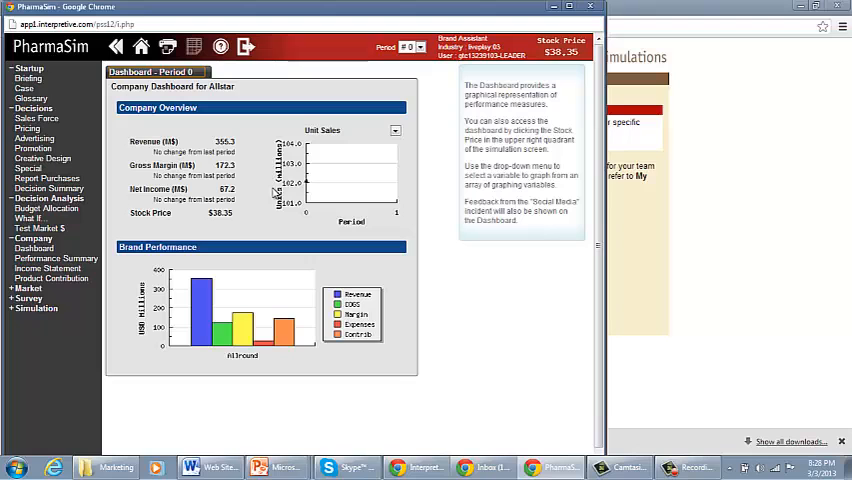
mouse_move(85, 265)
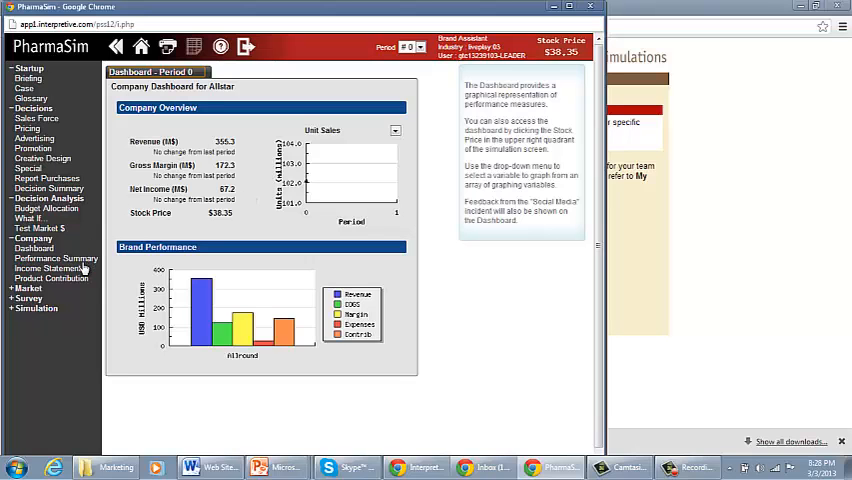
left_click(52, 257)
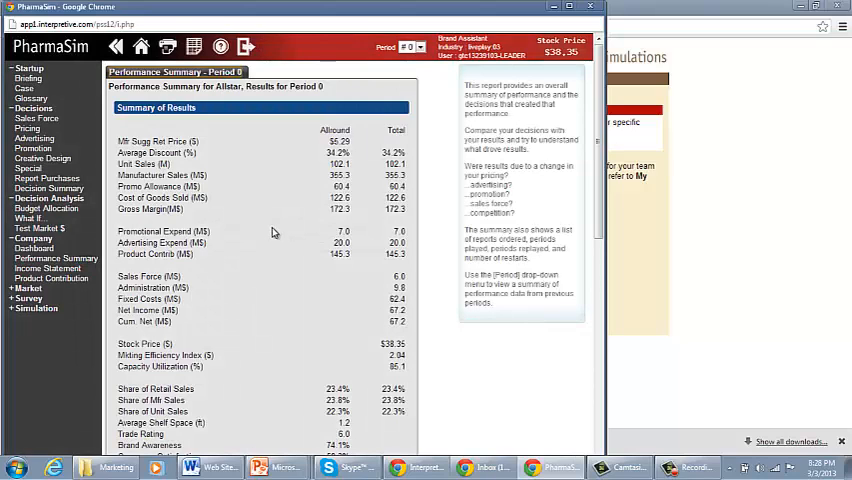
mouse_move(47, 268)
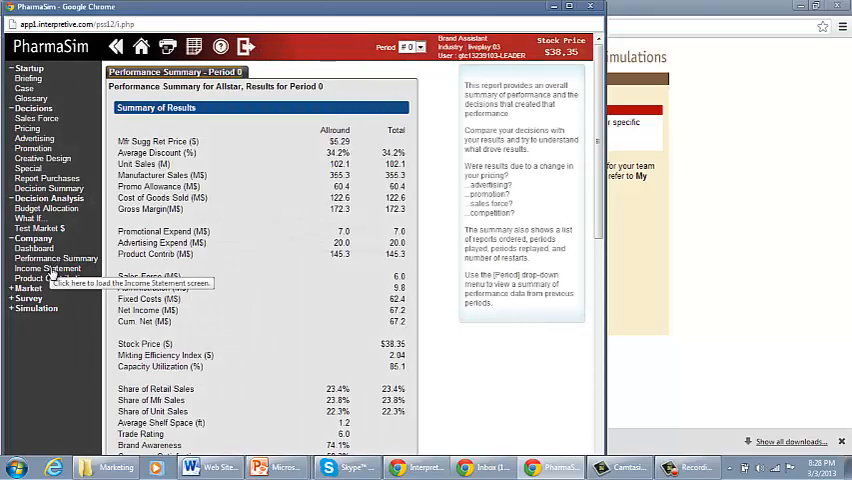
left_click(47, 268)
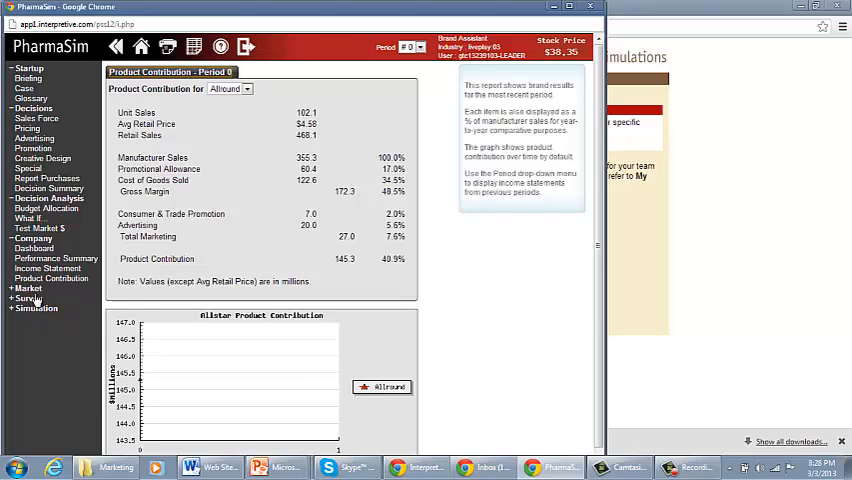
Step: Expand the Market reports list and attempt advancing to period 1, triggering the Special Decision error
left_click(27, 288)
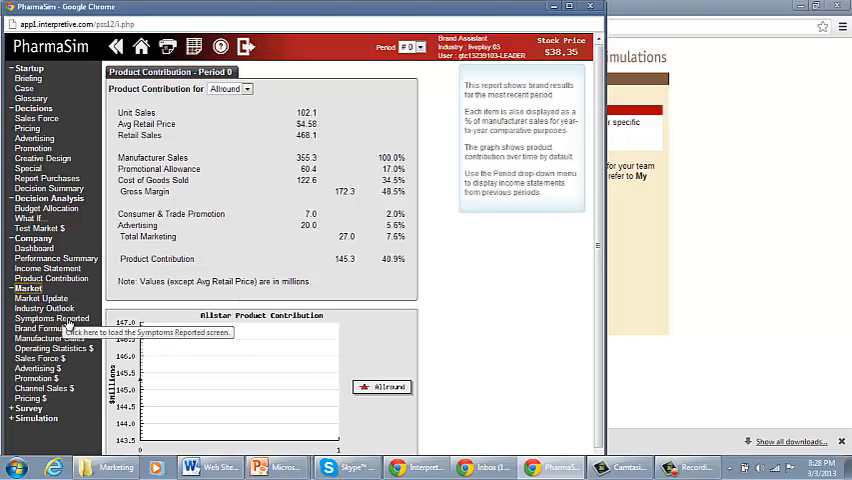
mouse_move(37, 368)
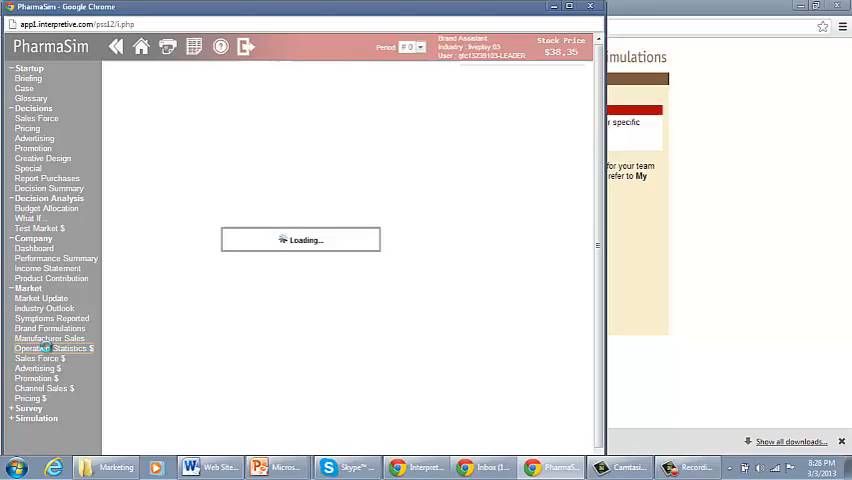
left_click(49, 348)
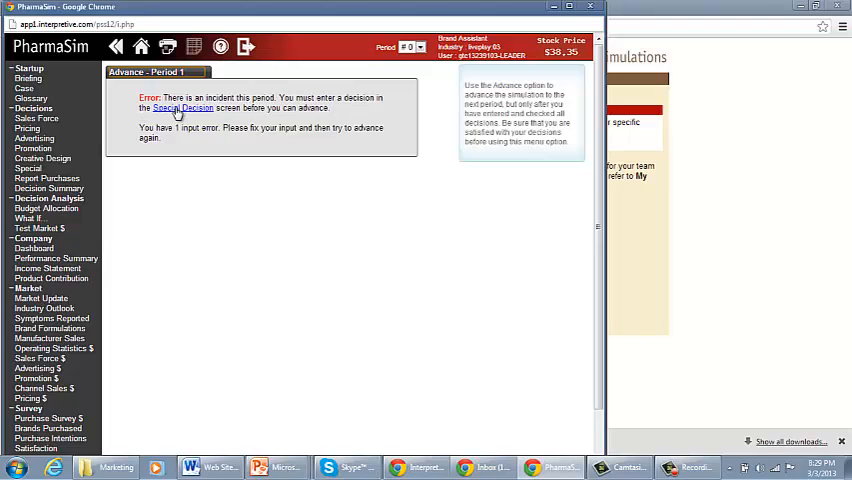
Step: Follow the error's Special Decision link to the unanswered Social Media Incident page
left_click(181, 107)
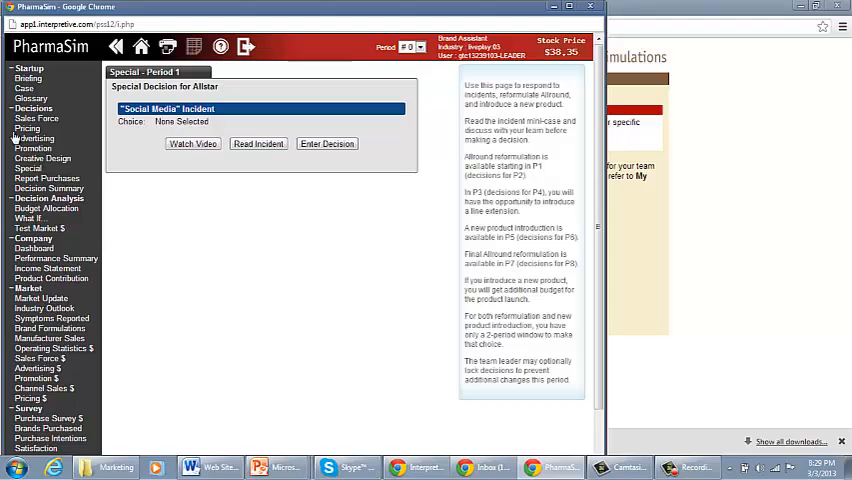
Step: Go to Pricing under Decisions and open Enter Decision for Allround's $5.29 price
left_click(27, 128)
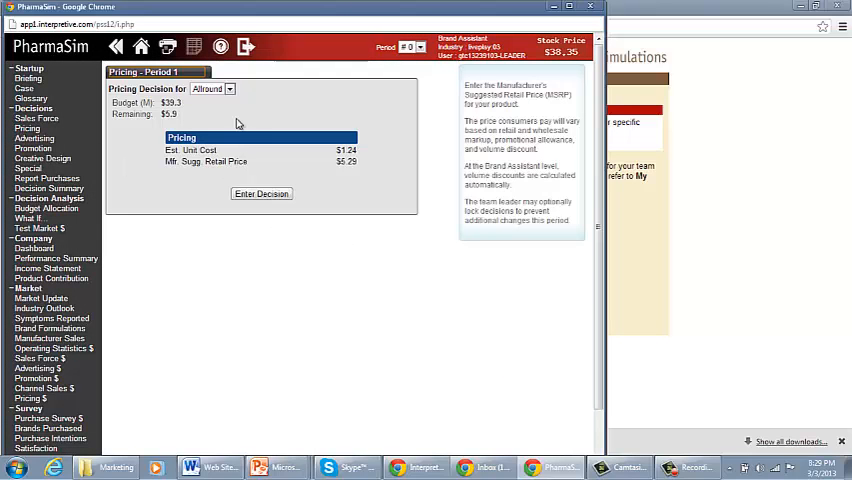
mouse_move(150, 113)
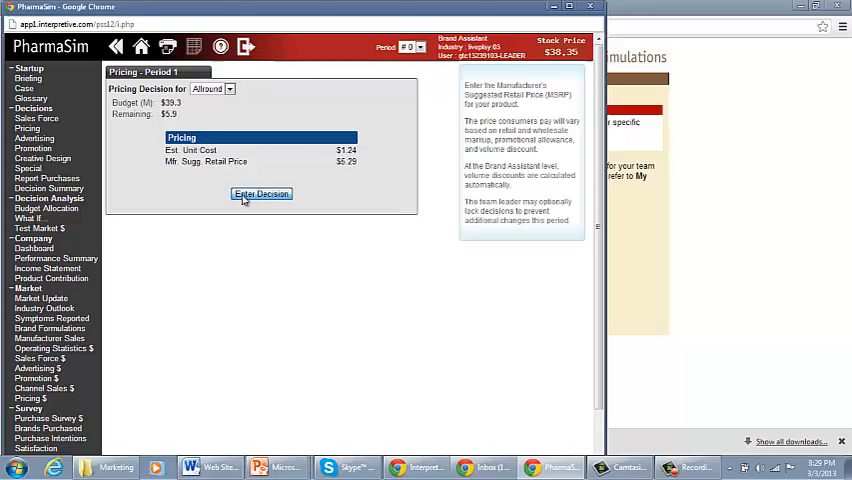
left_click(261, 194)
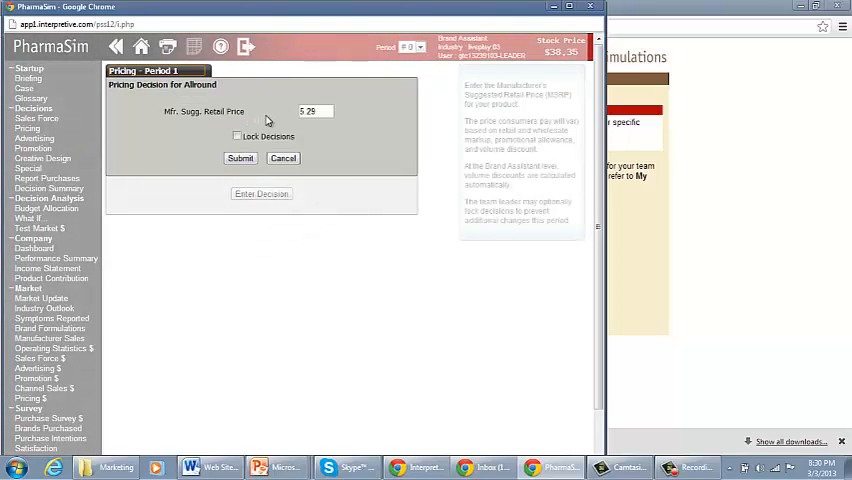
Step: Cancel the Pricing Decision form, keeping Allround's suggested retail price at $5.29
left_click(313, 111)
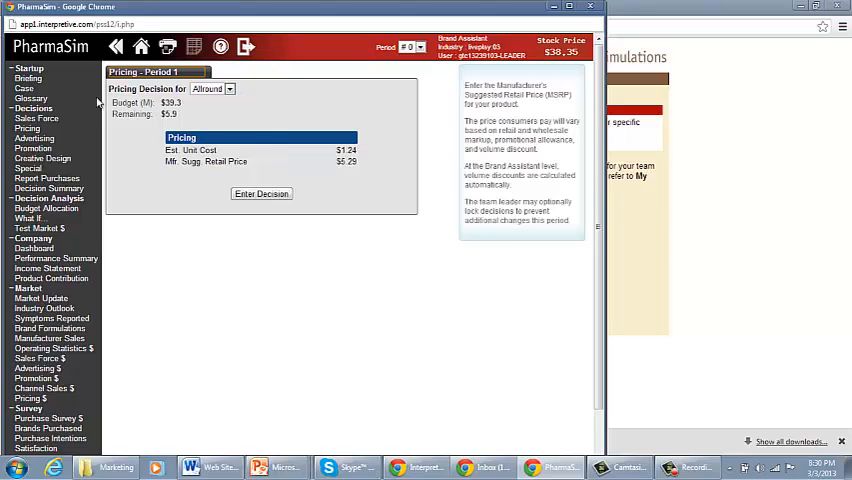
mouse_move(27, 128)
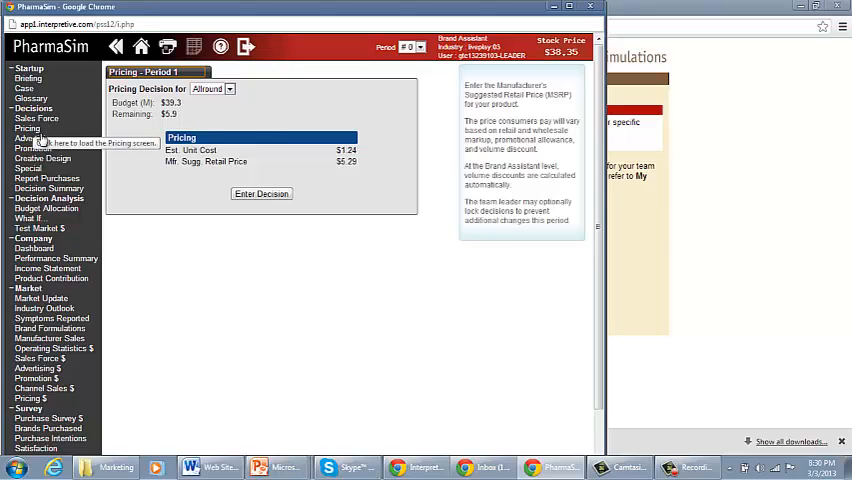
mouse_move(43, 158)
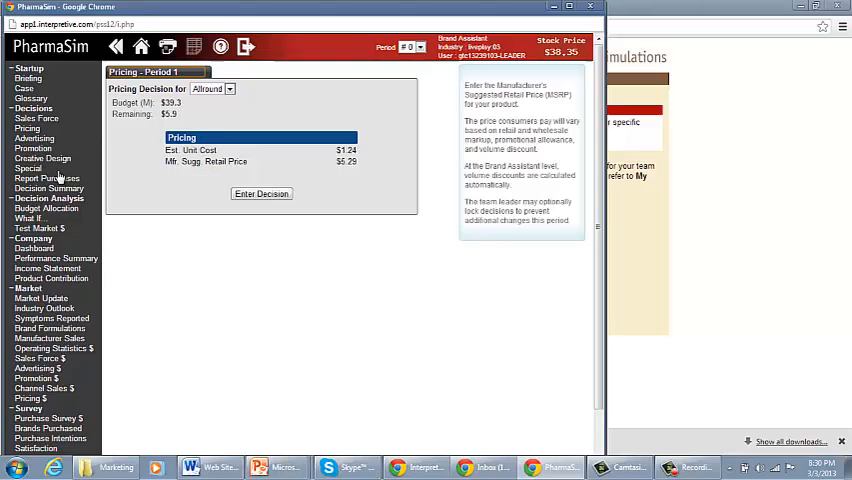
mouse_move(48, 178)
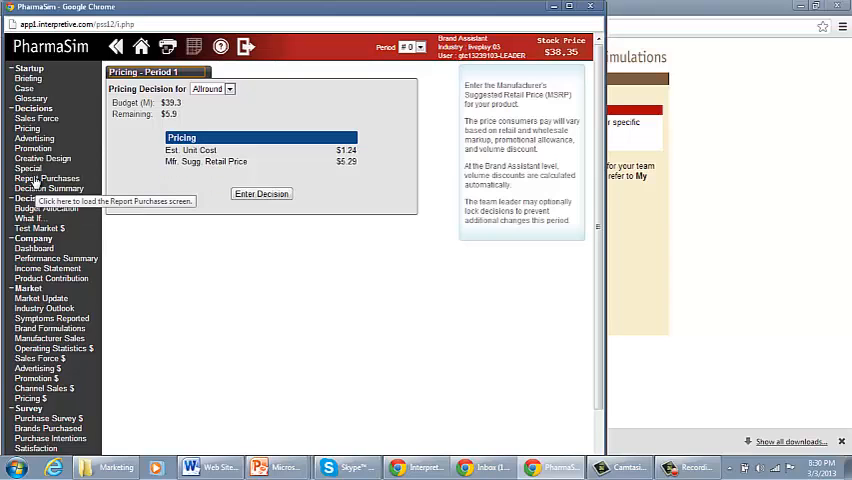
Step: View Report Purchases, then show slide 3, Processes, of the PharmaSimIntroduction presentation
left_click(47, 178)
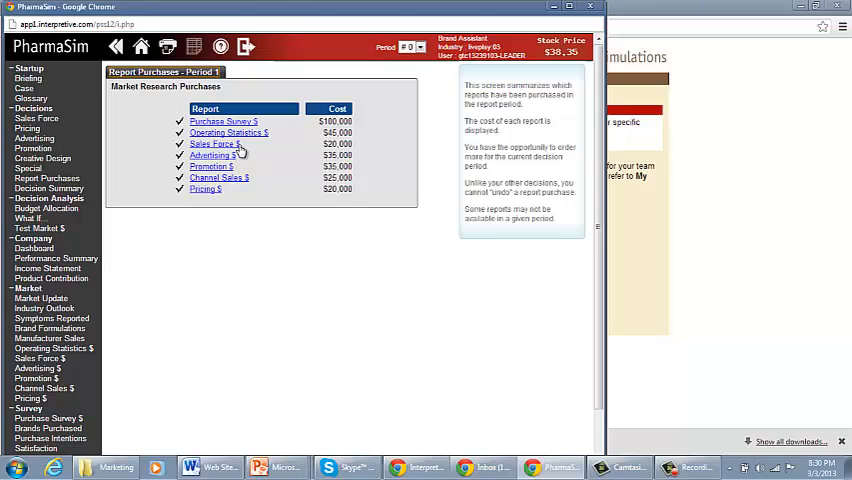
mouse_move(213, 144)
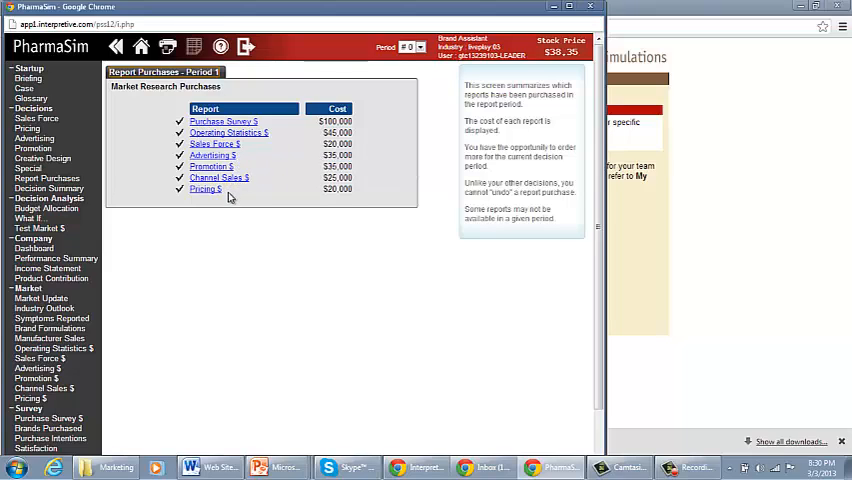
mouse_move(263, 157)
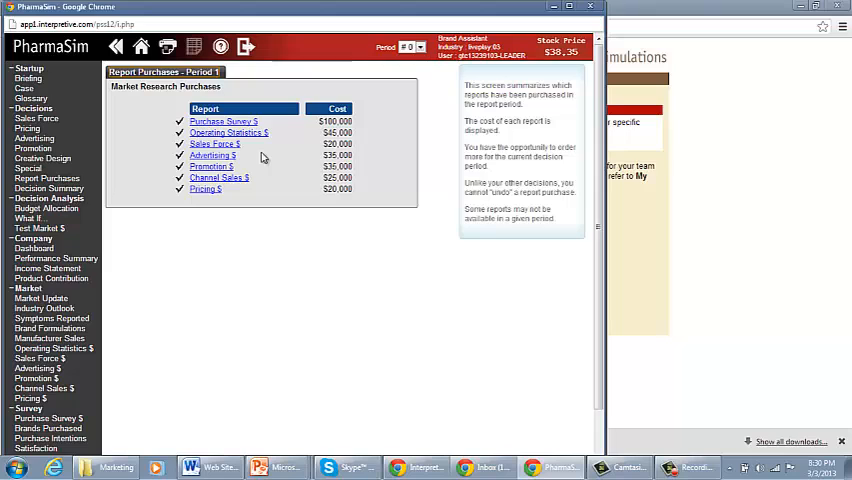
mouse_move(430, 425)
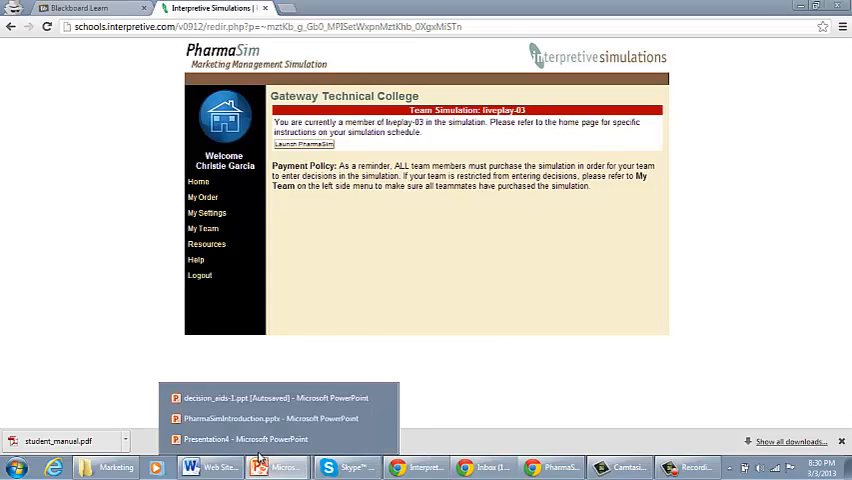
left_click(248, 418)
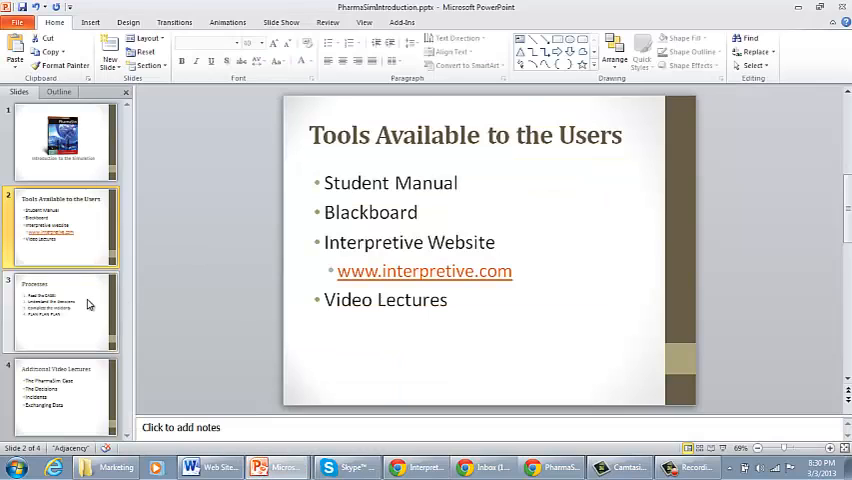
left_click(63, 310)
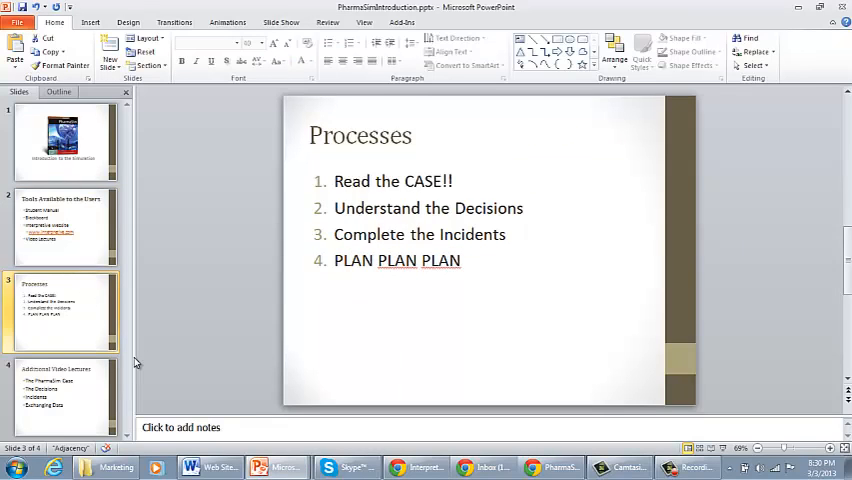